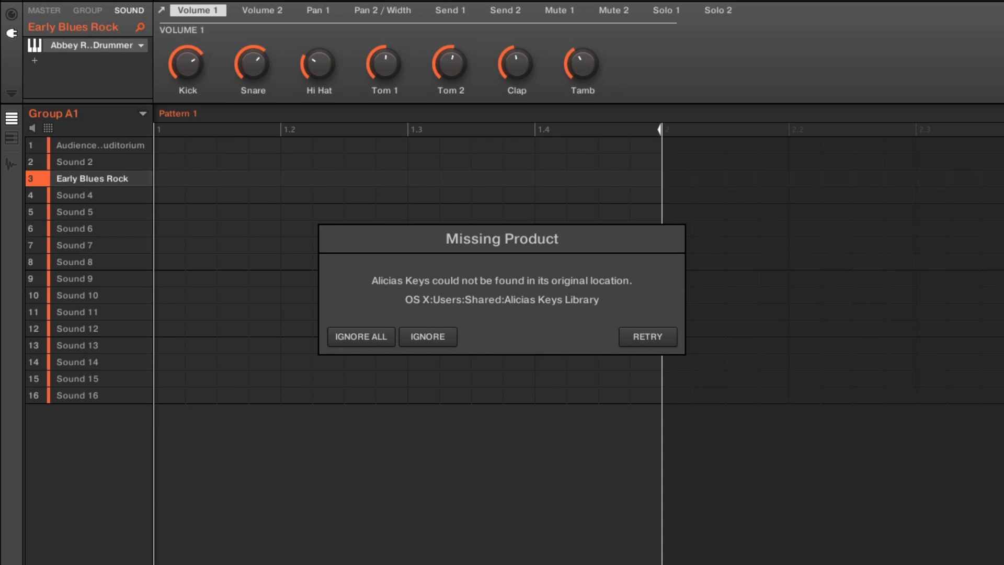
Ignore the Missing Product warning for the Alicias Keys library.
{"action": "left_click", "coordinate": [647, 335]}
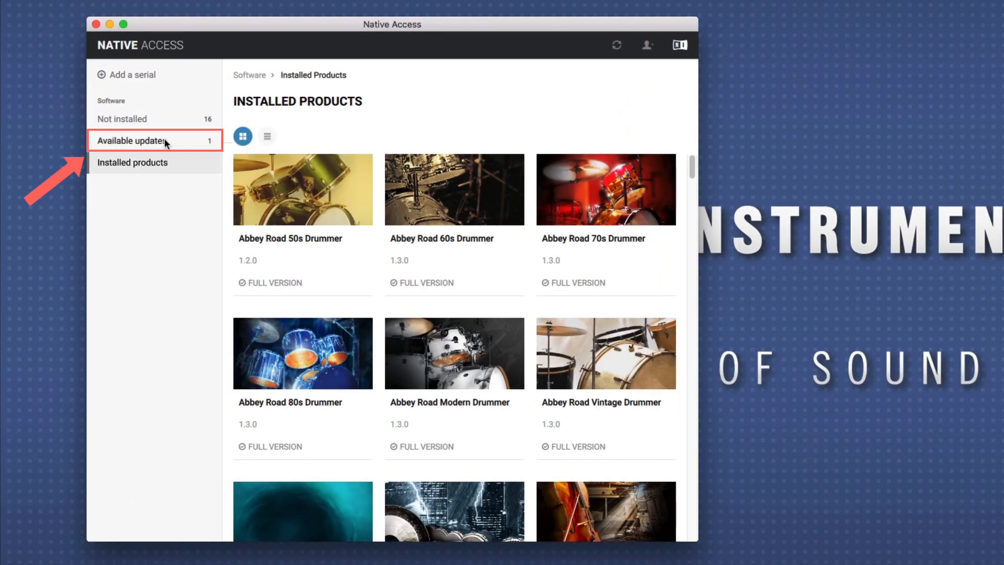
Show available updates and start the Maschine 2 Application 2.6.2 update.
{"action": "left_click", "coordinate": [133, 140]}
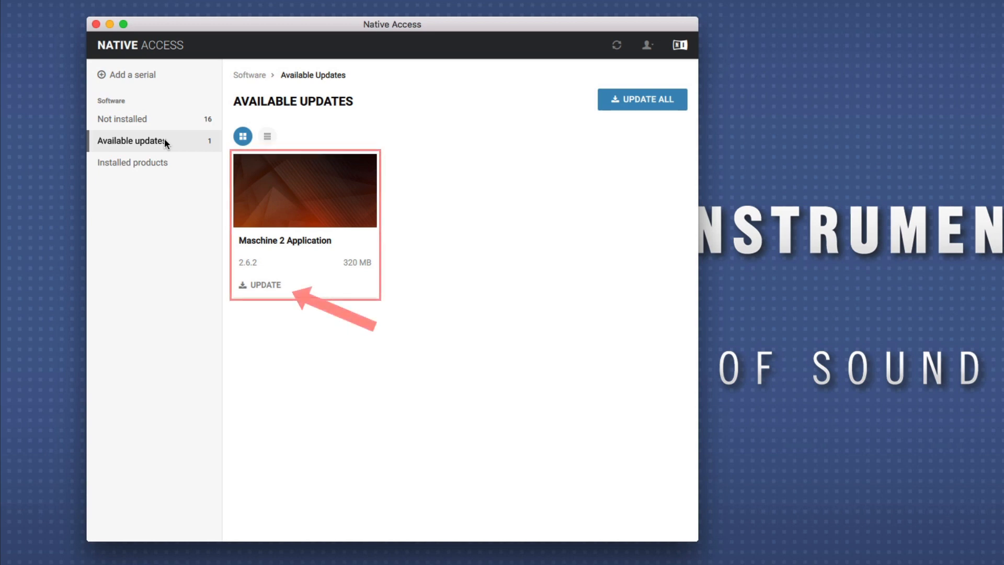
{"action": "left_click", "coordinate": [259, 284]}
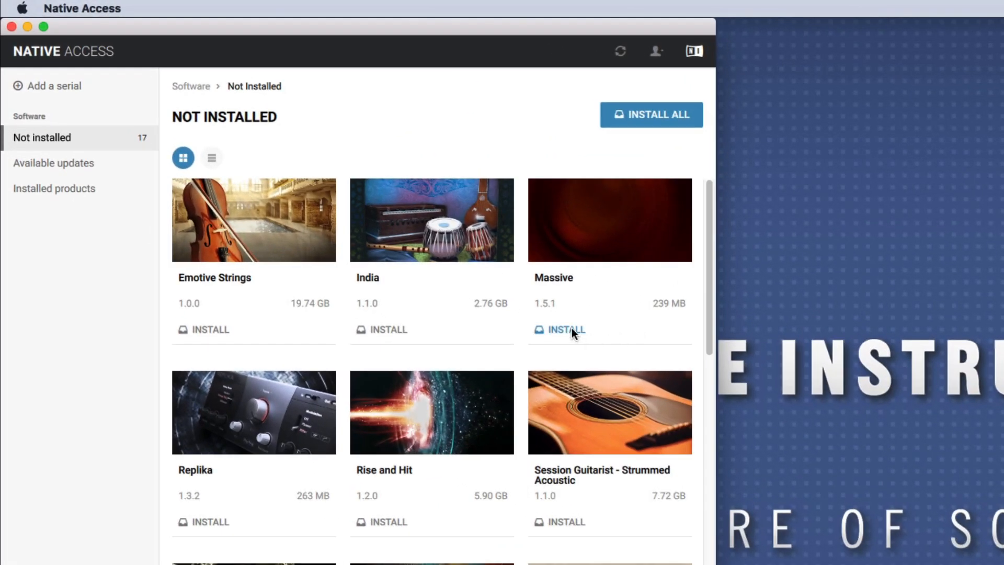
Install Massive, confirming the default download, application and content folders.
{"action": "left_click", "coordinate": [566, 330]}
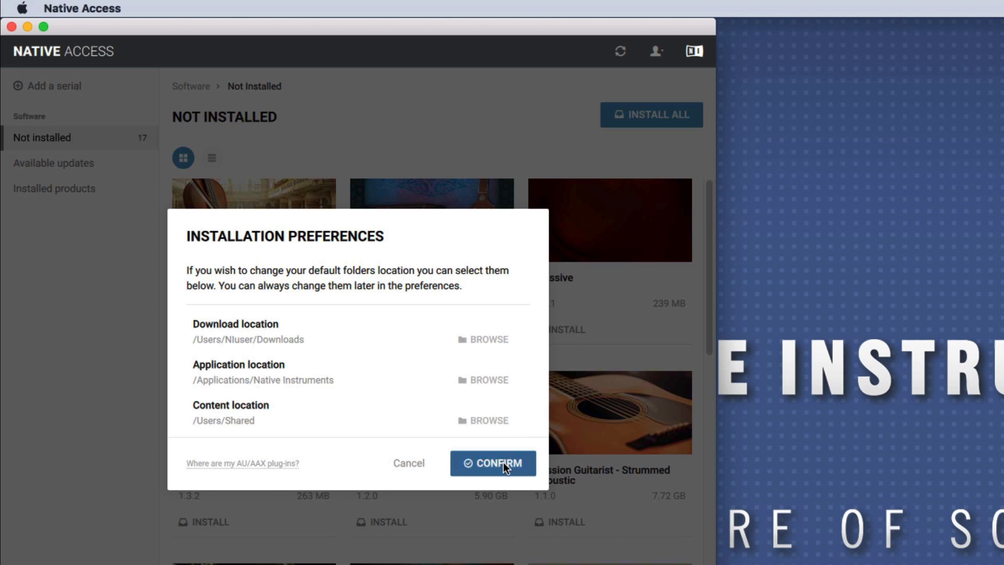
{"action": "left_click", "coordinate": [491, 464]}
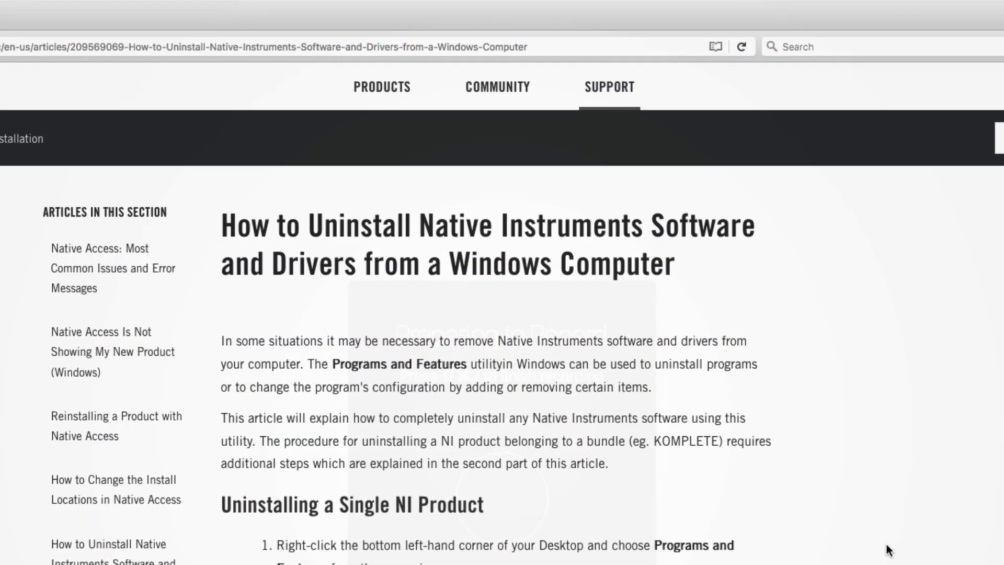
Scroll through the Windows uninstall support article.
{"action": "scroll", "scroll_direction": "down", "scroll_amount": 3}
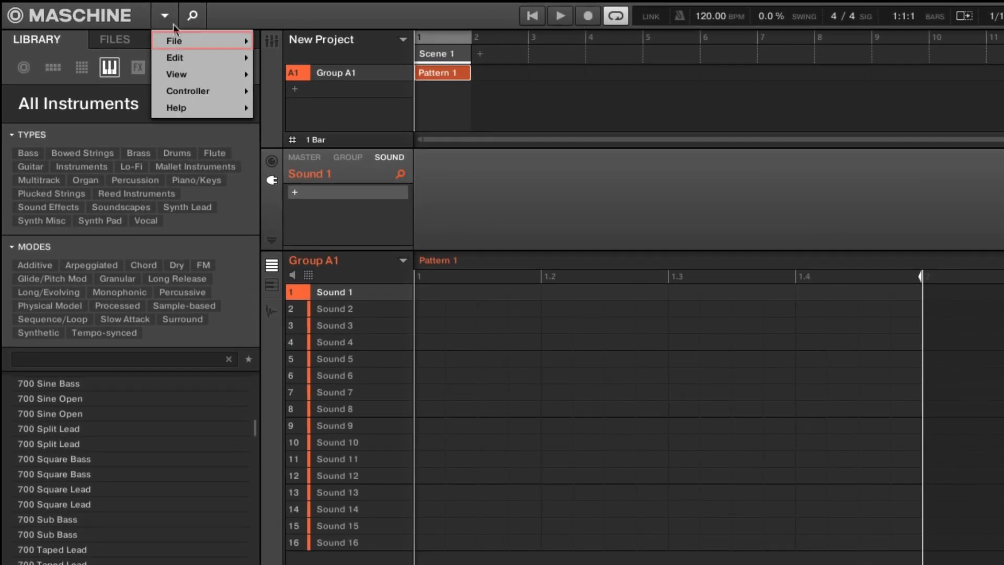
Reach Preferences from the Maschine menu's File entry.
{"action": "left_click", "coordinate": [175, 41]}
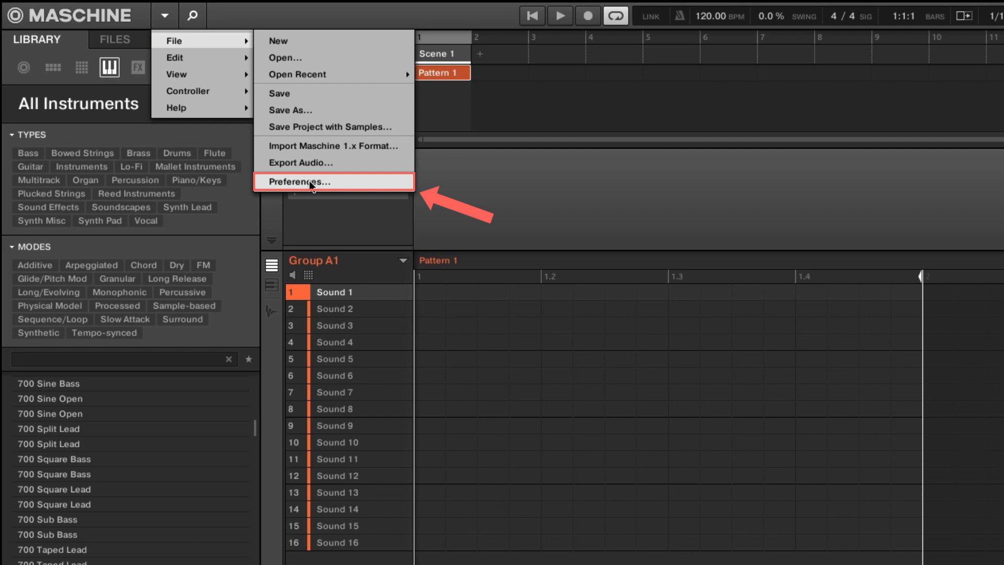
{"action": "left_click", "coordinate": [299, 182]}
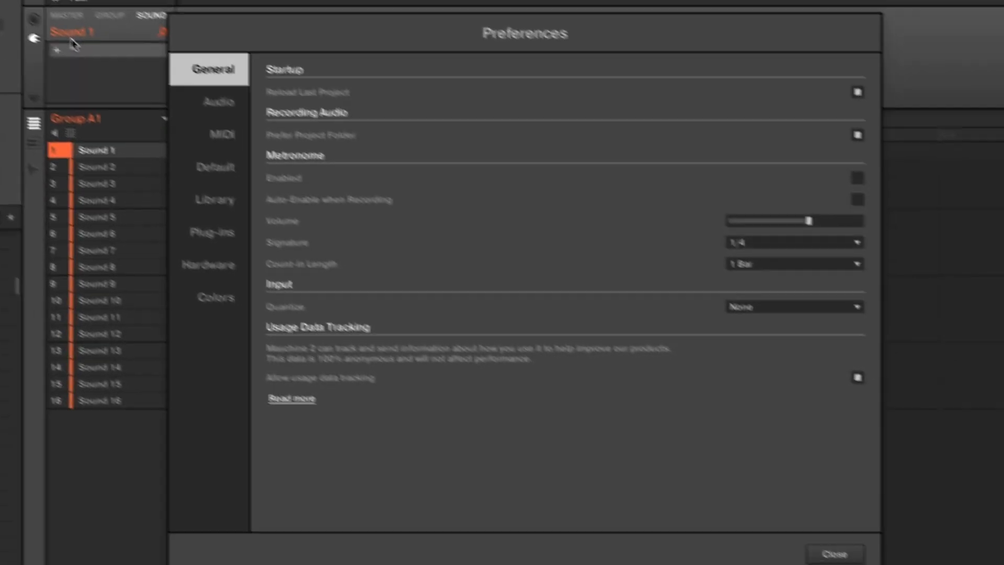
Rescan the Library page's factory libraries with full paths shown, then choose Locate for missing Alicias Keys.
{"action": "left_click", "coordinate": [215, 200]}
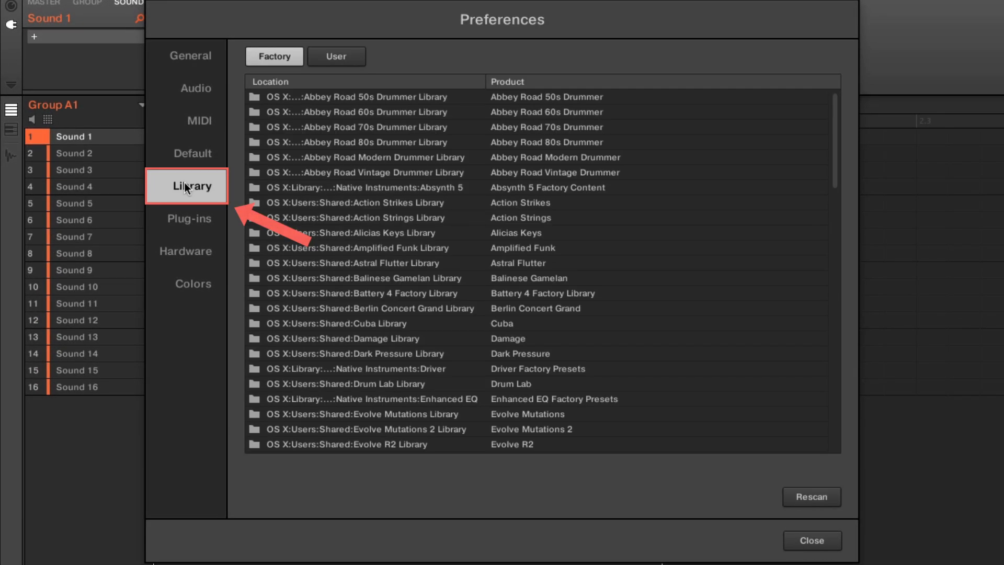
{"action": "mouse_move", "coordinate": [274, 56]}
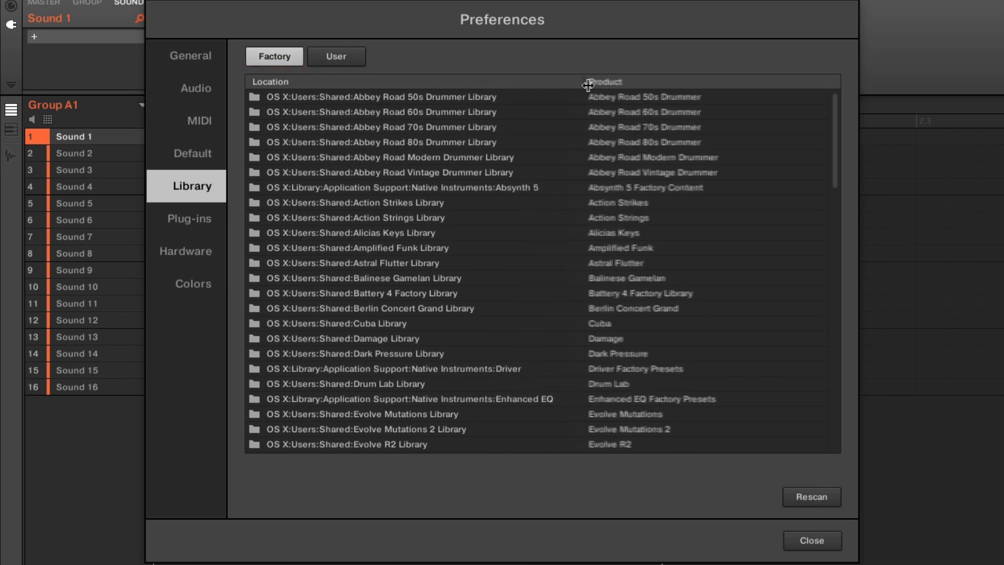
{"action": "left_click", "coordinate": [269, 82]}
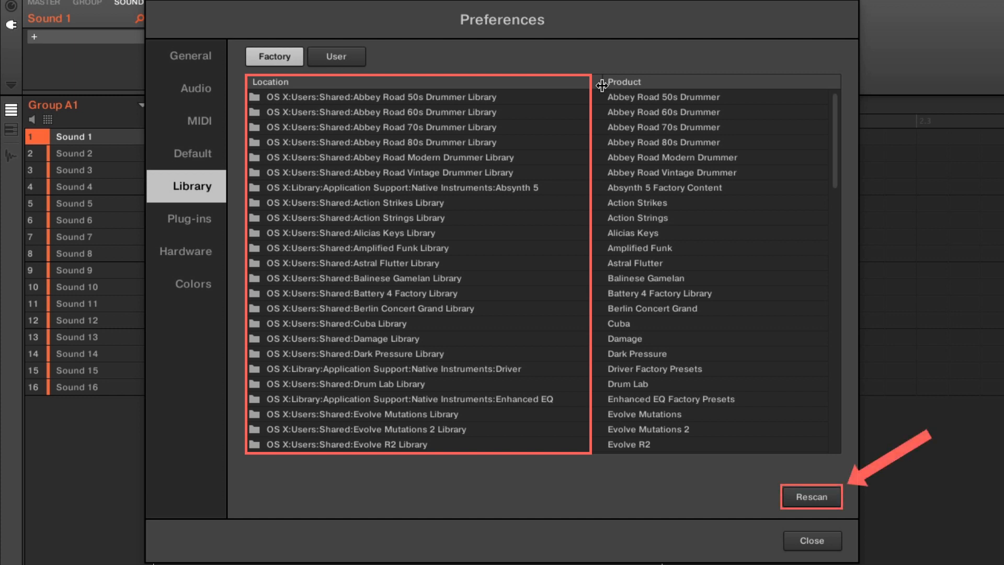
{"action": "left_click", "coordinate": [811, 497]}
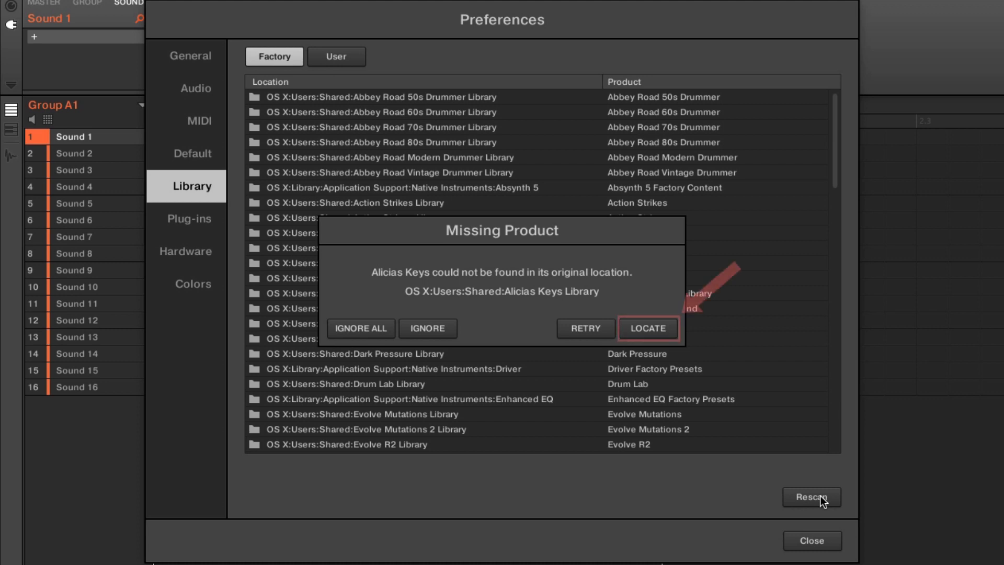
{"action": "mouse_move", "coordinate": [649, 327]}
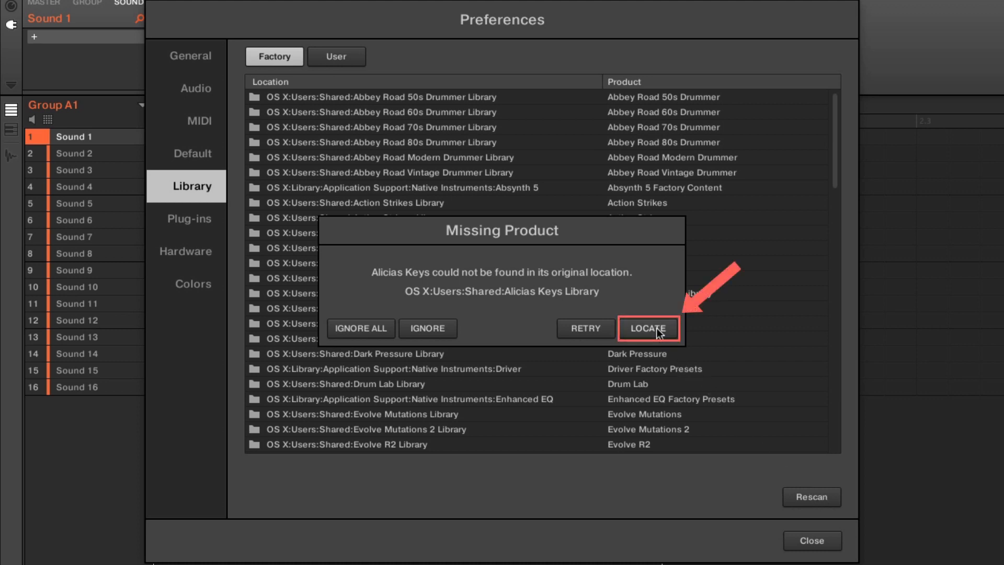
{"action": "left_click", "coordinate": [648, 328]}
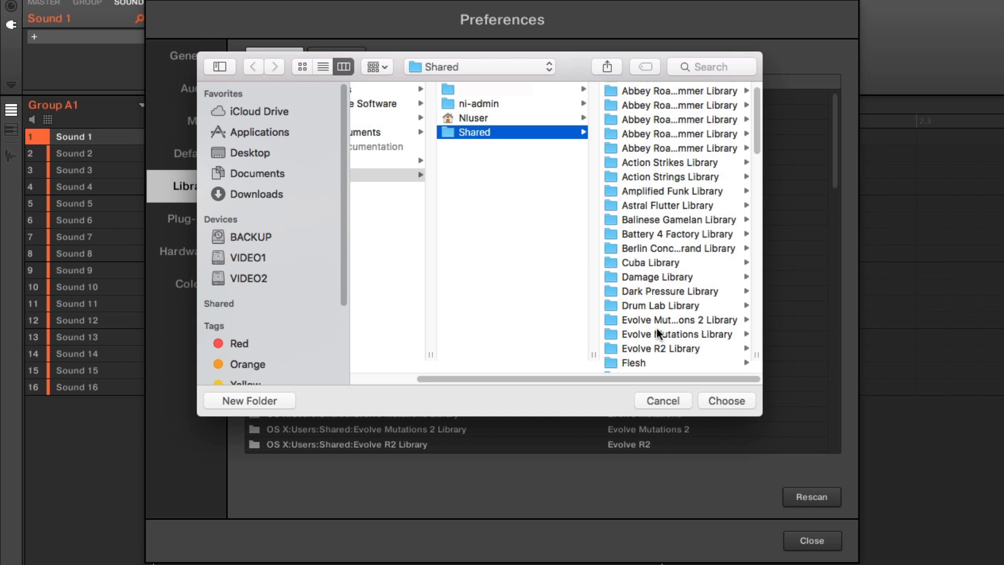
Choose the Alicias Keys Library folder under Music > Maschine Libraries as its new location.
{"action": "left_click", "coordinate": [474, 118]}
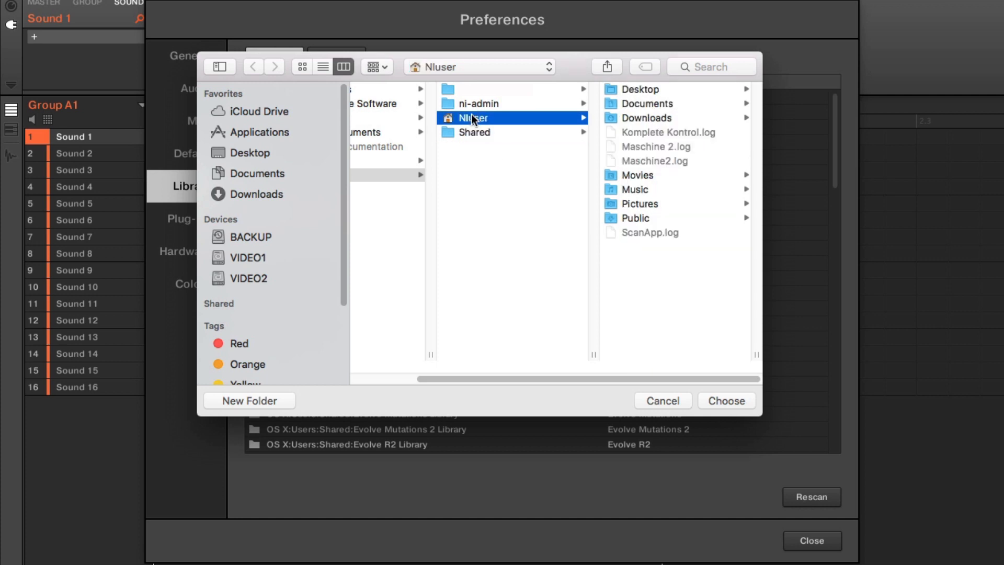
{"action": "left_click", "coordinate": [633, 190]}
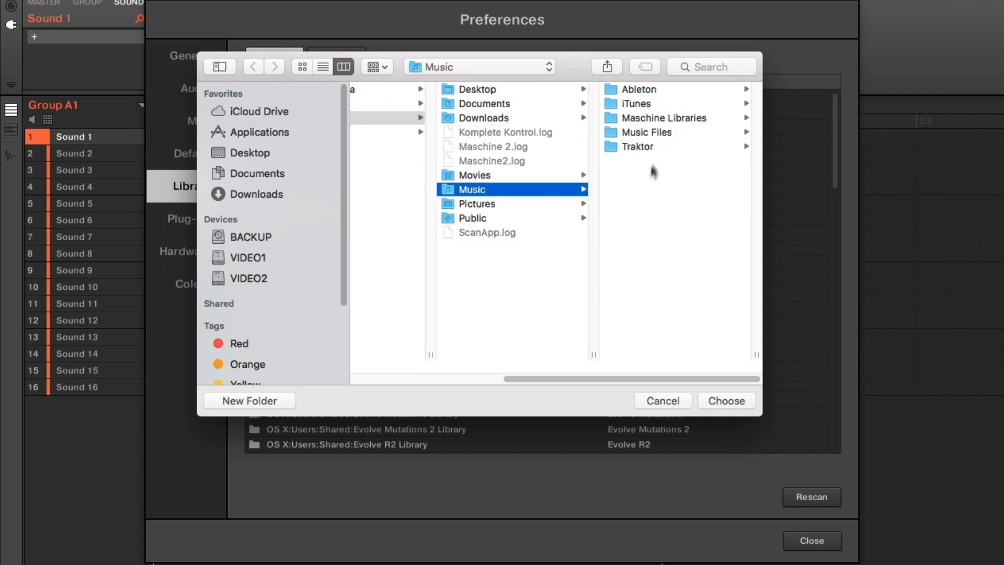
{"action": "left_click", "coordinate": [664, 118]}
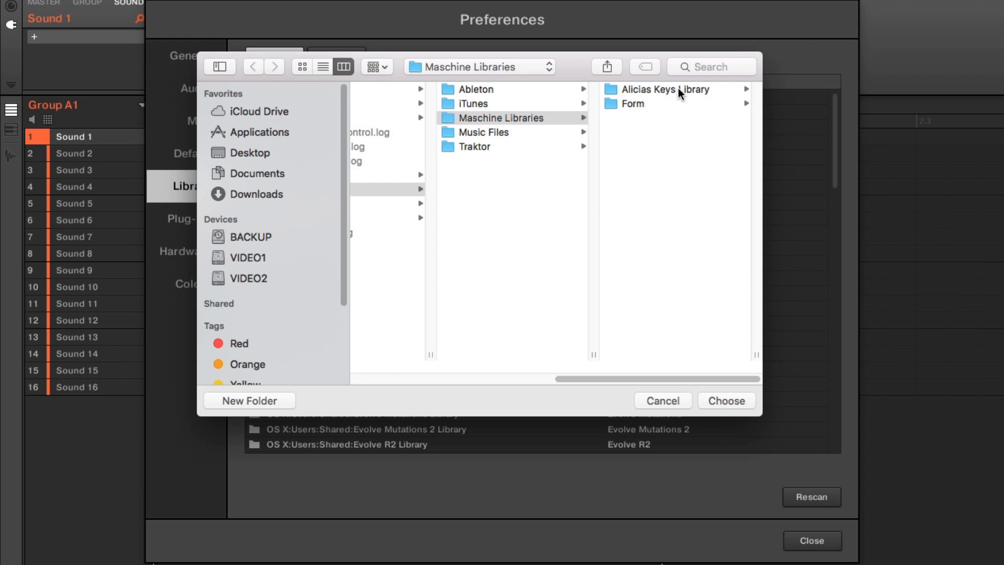
{"action": "left_click", "coordinate": [665, 89]}
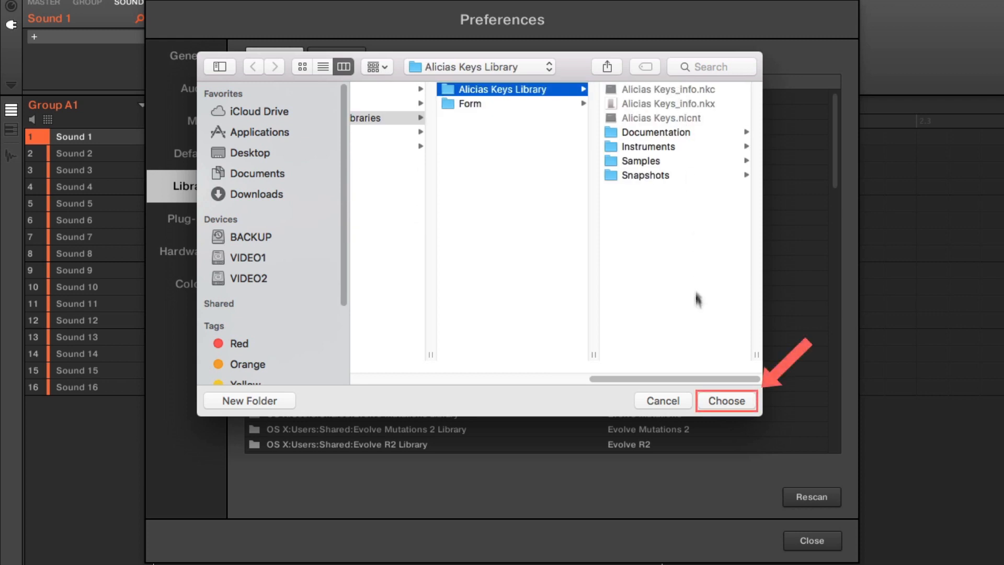
{"action": "left_click", "coordinate": [726, 401]}
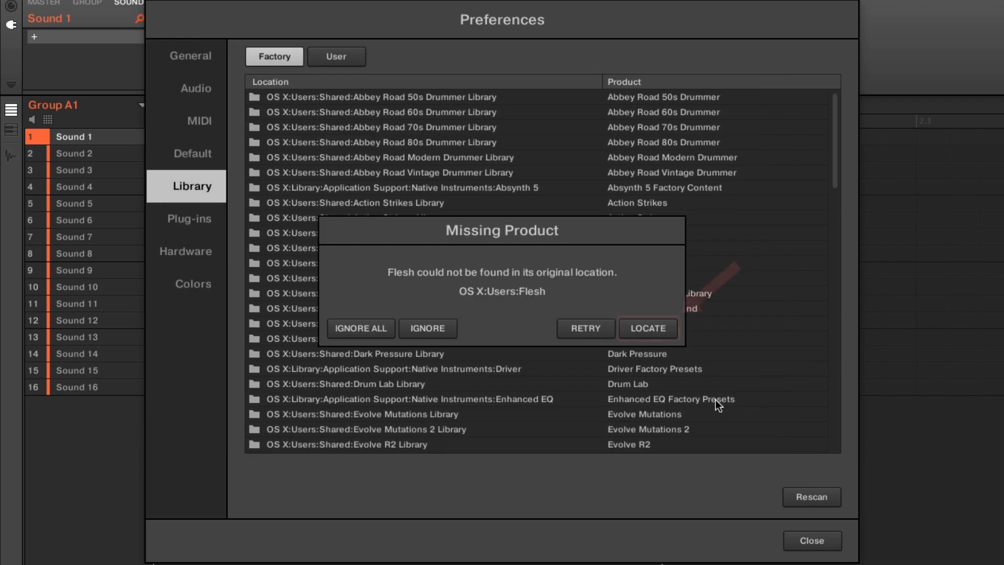